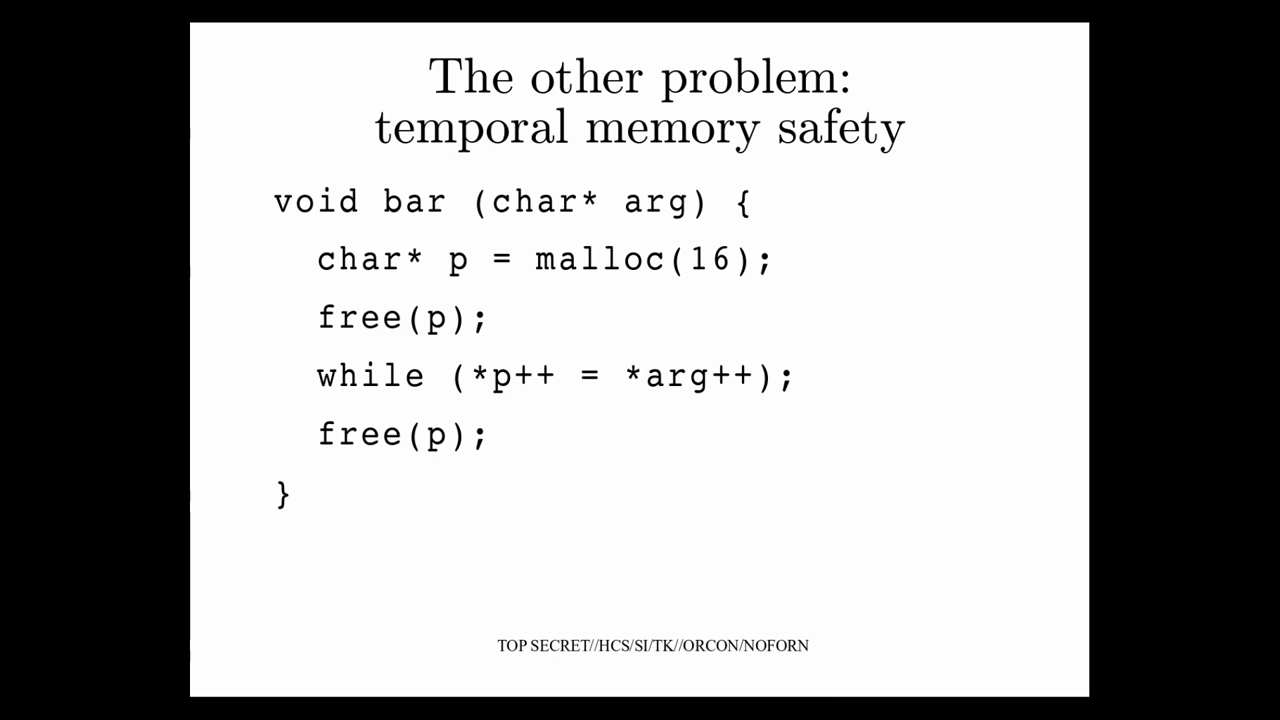
key("Right")
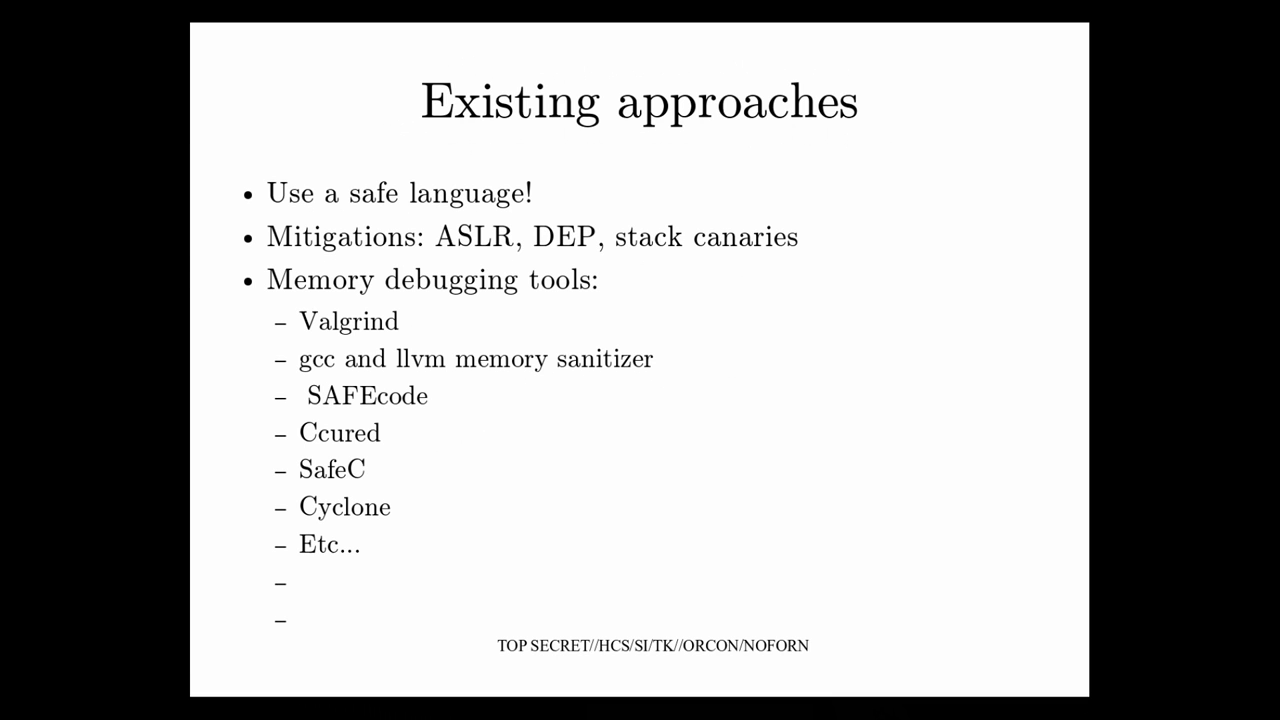